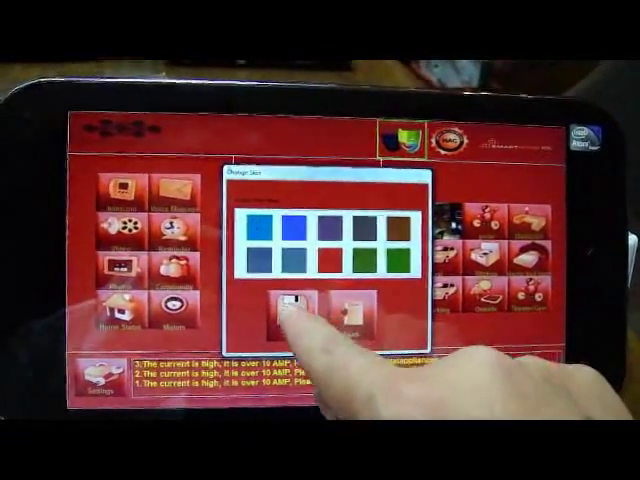
Choose the blue skin swatch and save it, replacing the red skin.
left_click(282, 296)
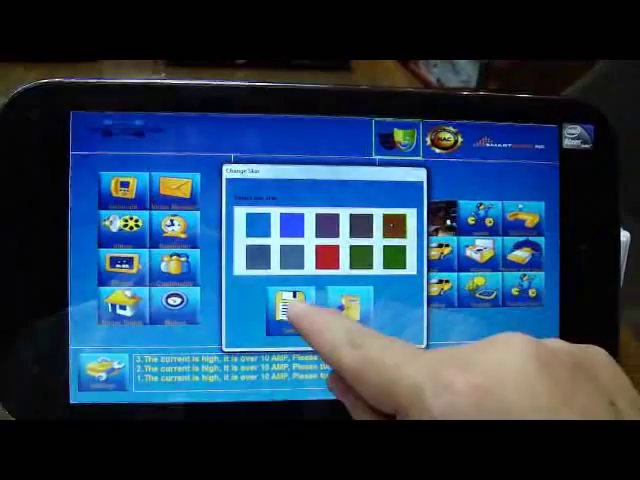
left_click(283, 304)
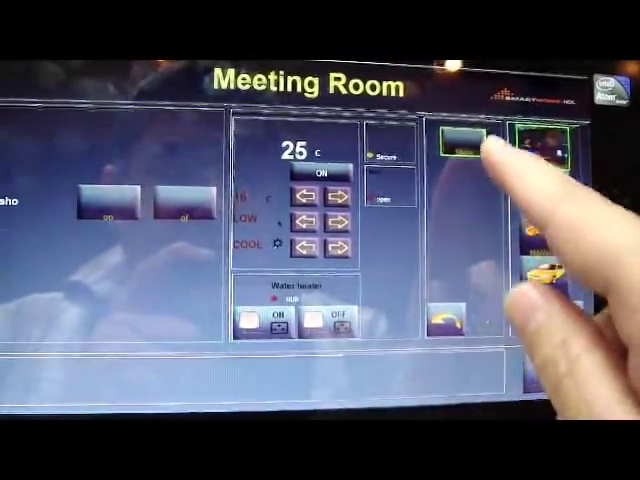
Open the Meeting Room music panel showing sources, volume and playback controls.
left_click(458, 150)
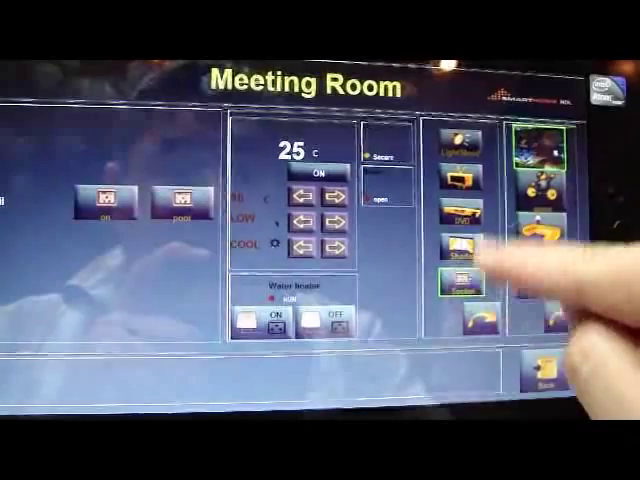
left_click(460, 148)
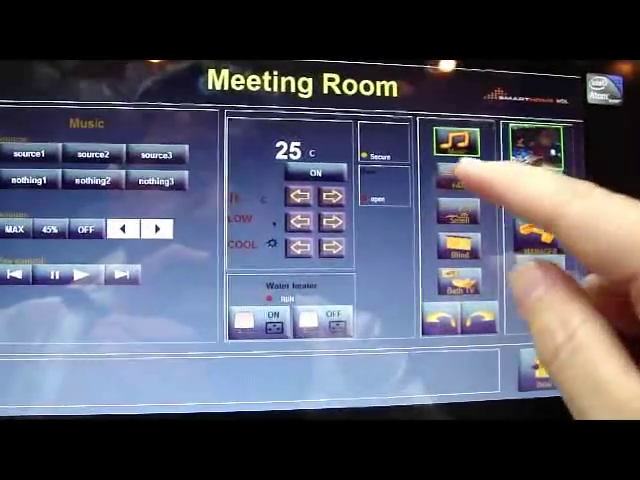